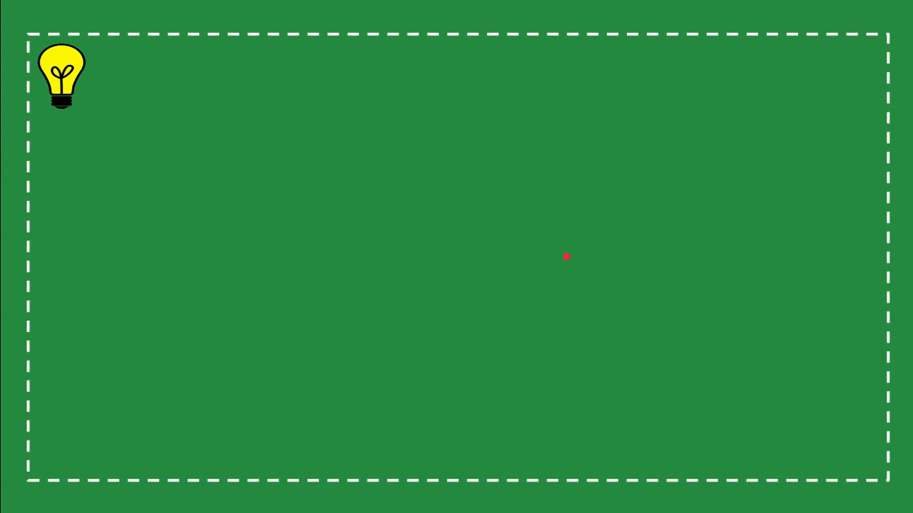
{"action": "mouse_move", "coordinate": [521, 249]}
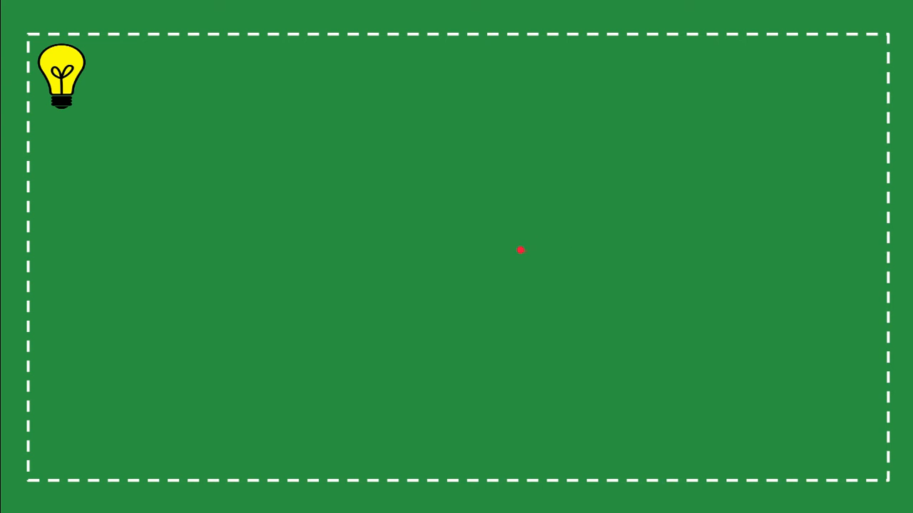